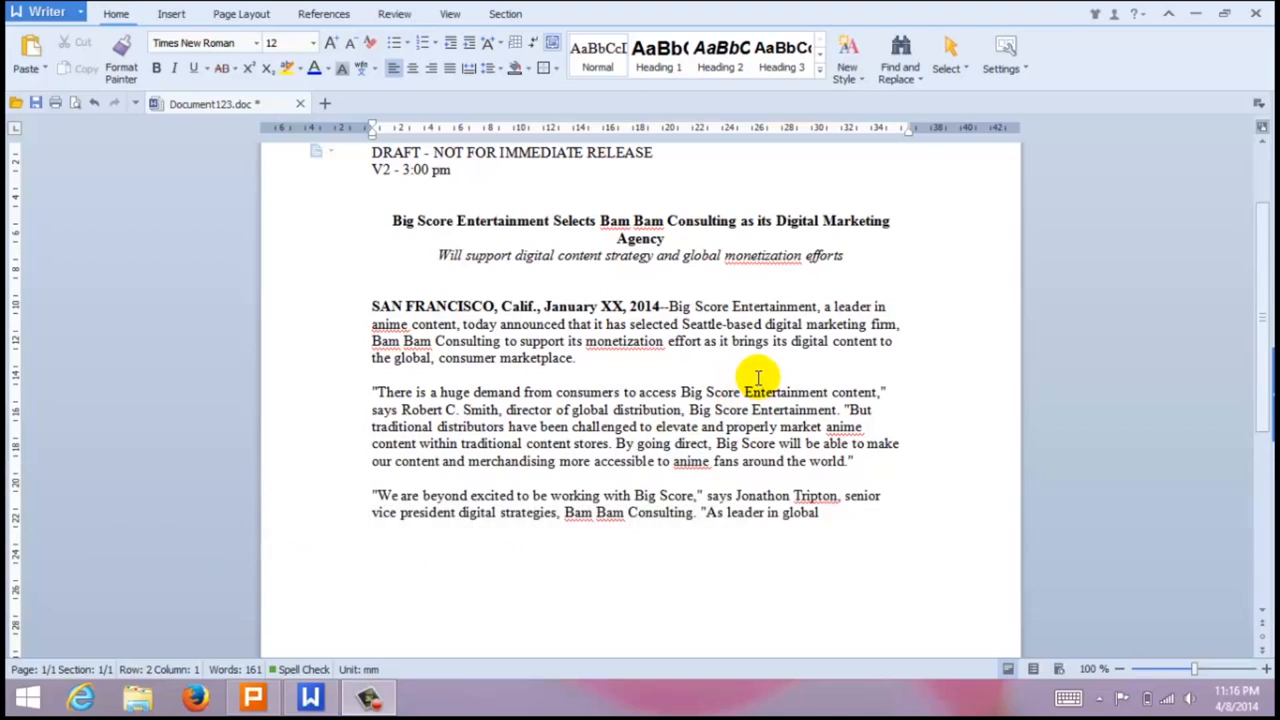
{"action": "mouse_move", "coordinate": [145, 25]}
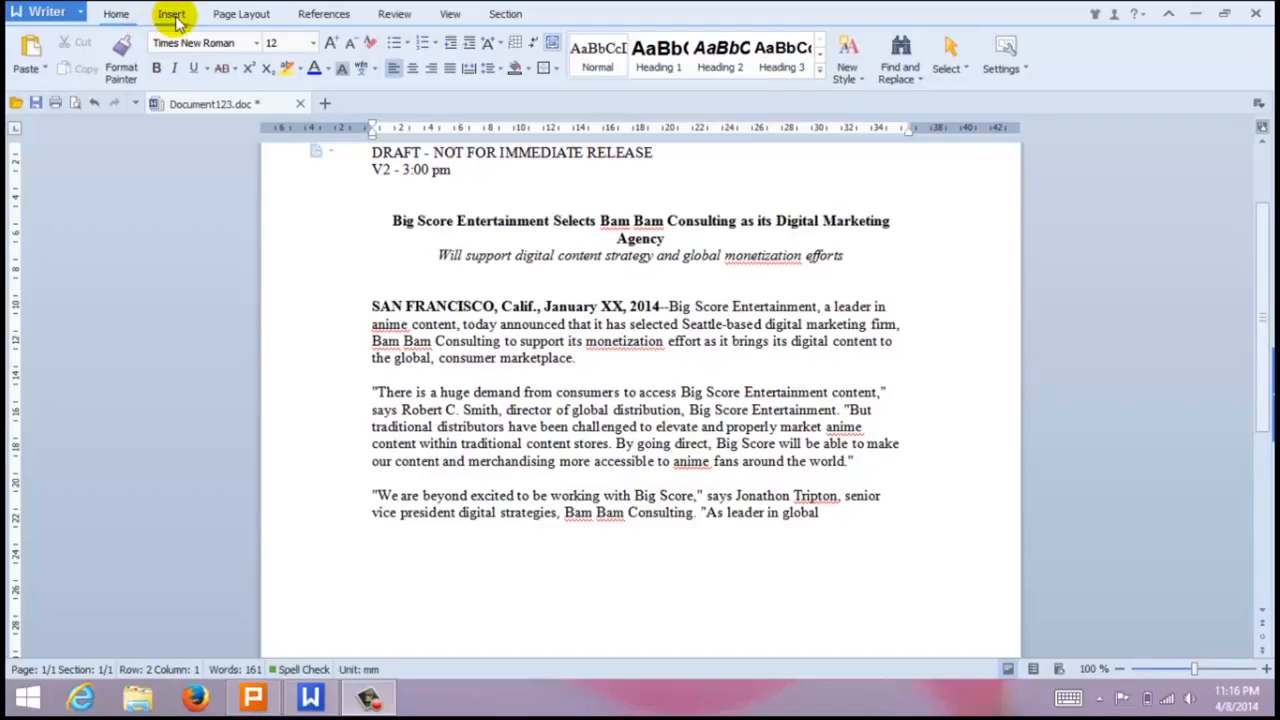
Switch the ribbon to the Insert tab.
{"action": "left_click", "coordinate": [171, 13]}
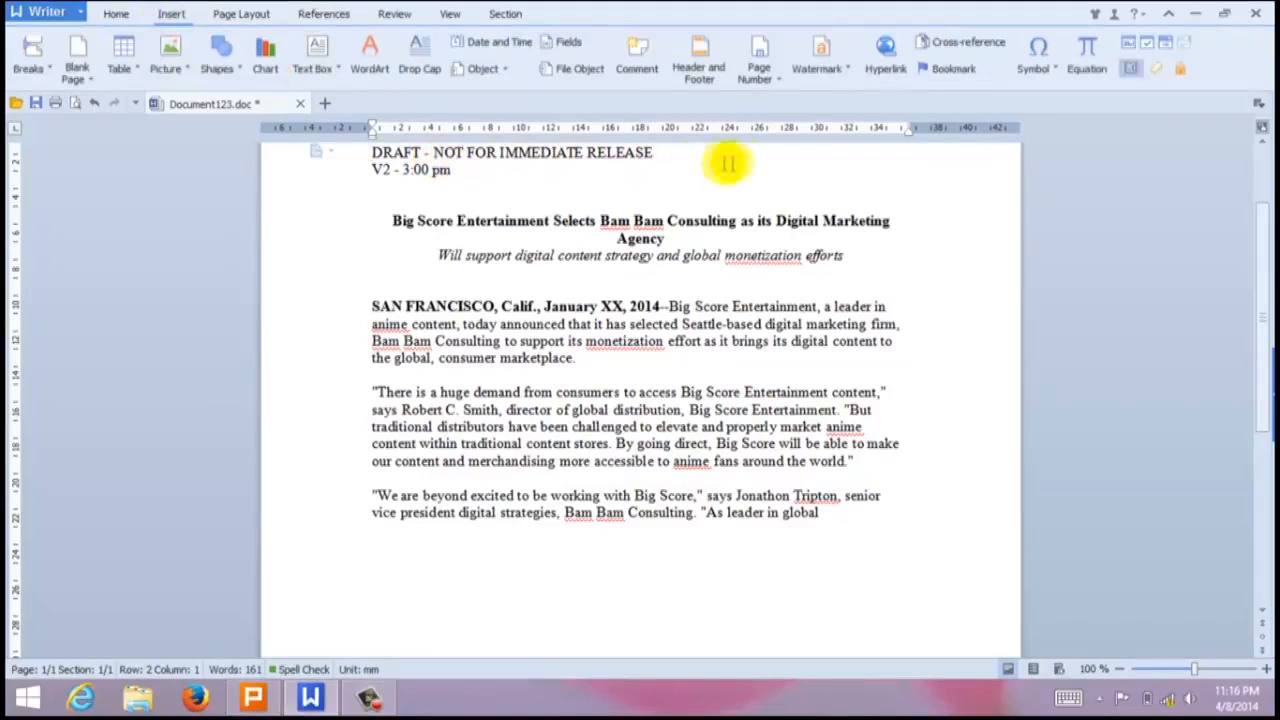
Open the Watermark gallery and browse presets like CONFIDENTIAL, SAMPLE and TOP SECRET.
{"action": "left_click", "coordinate": [816, 55]}
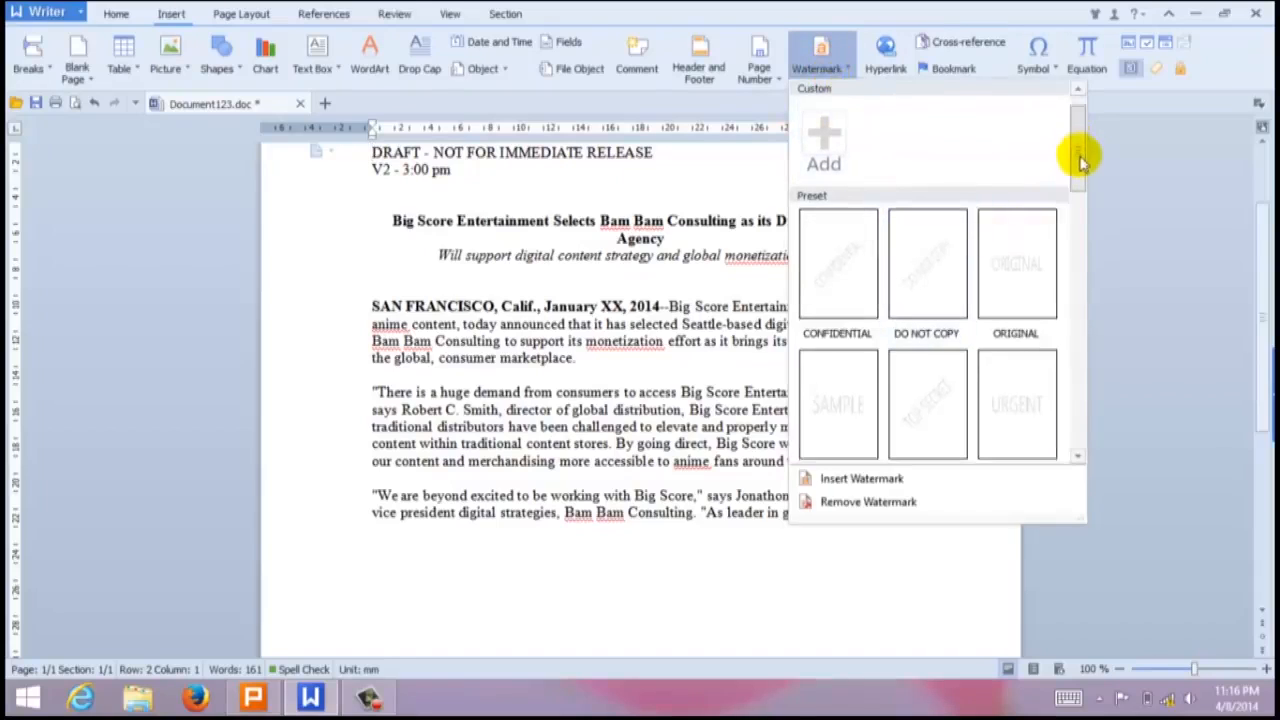
{"action": "scroll", "scroll_direction": "down", "scroll_amount": 3}
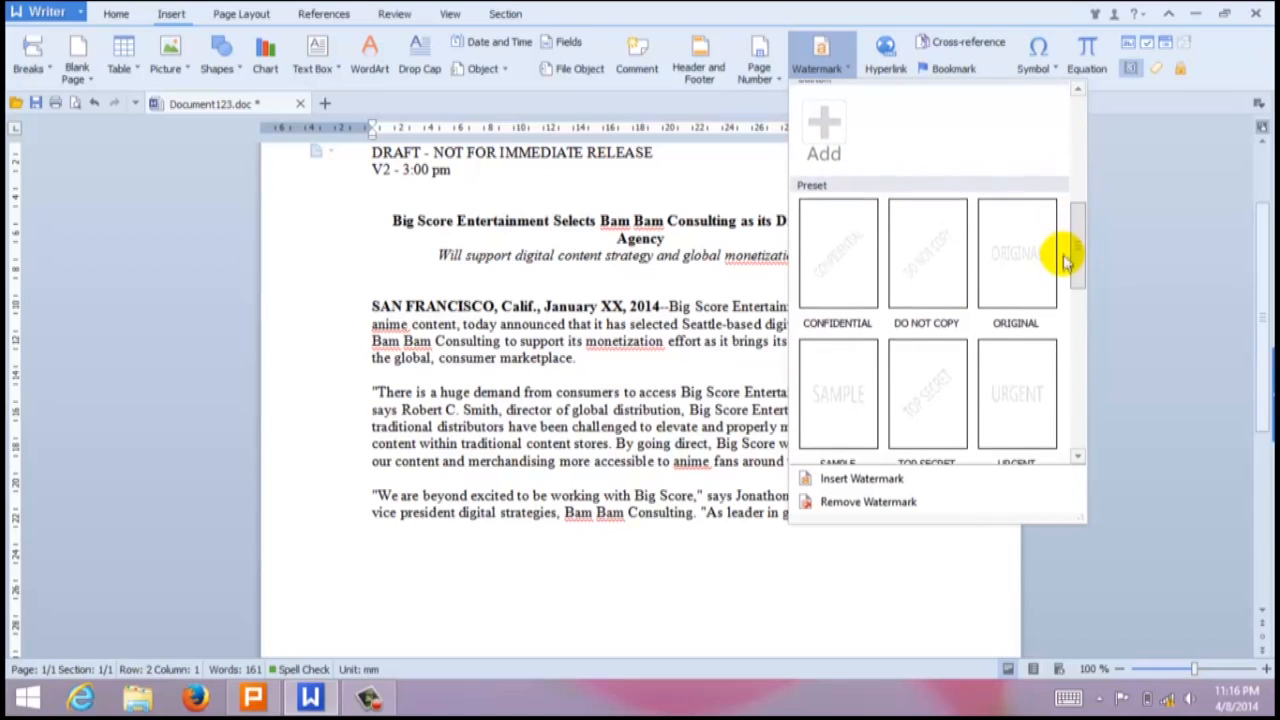
{"action": "scroll", "scroll_direction": "down", "scroll_amount": 3}
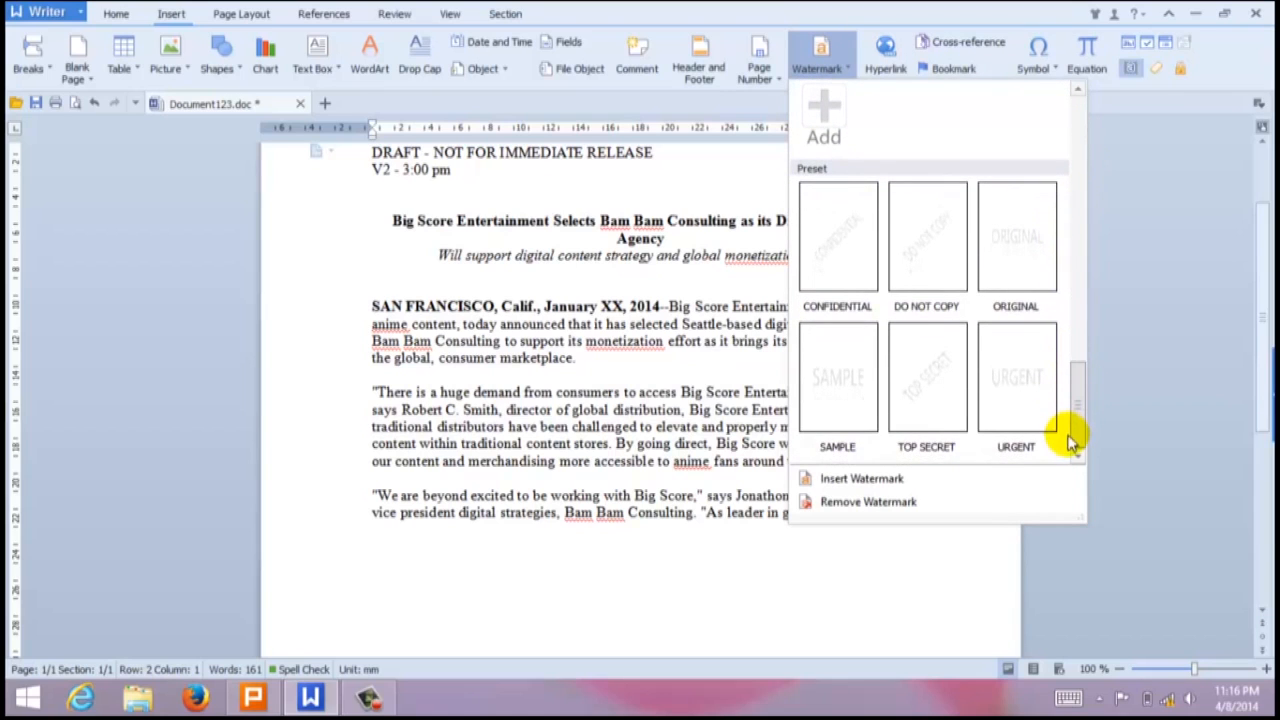
{"action": "scroll", "scroll_direction": "up", "scroll_amount": 3}
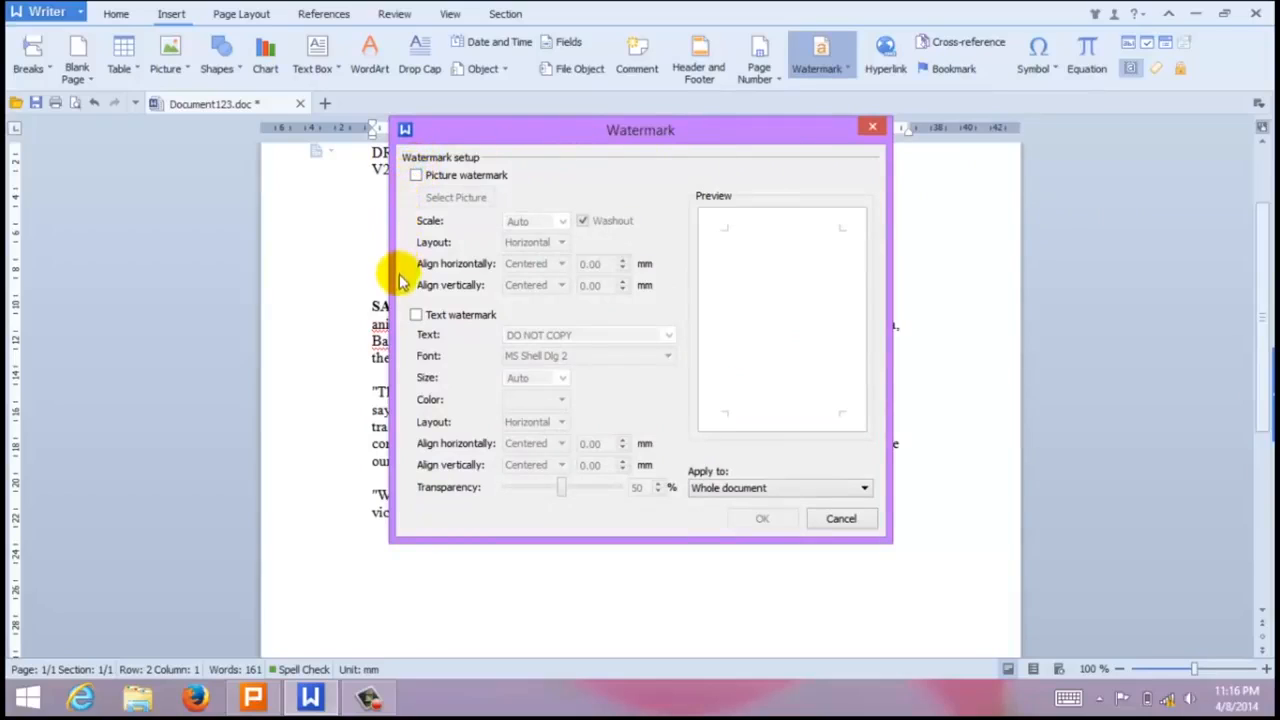
{"action": "mouse_move", "coordinate": [405, 312]}
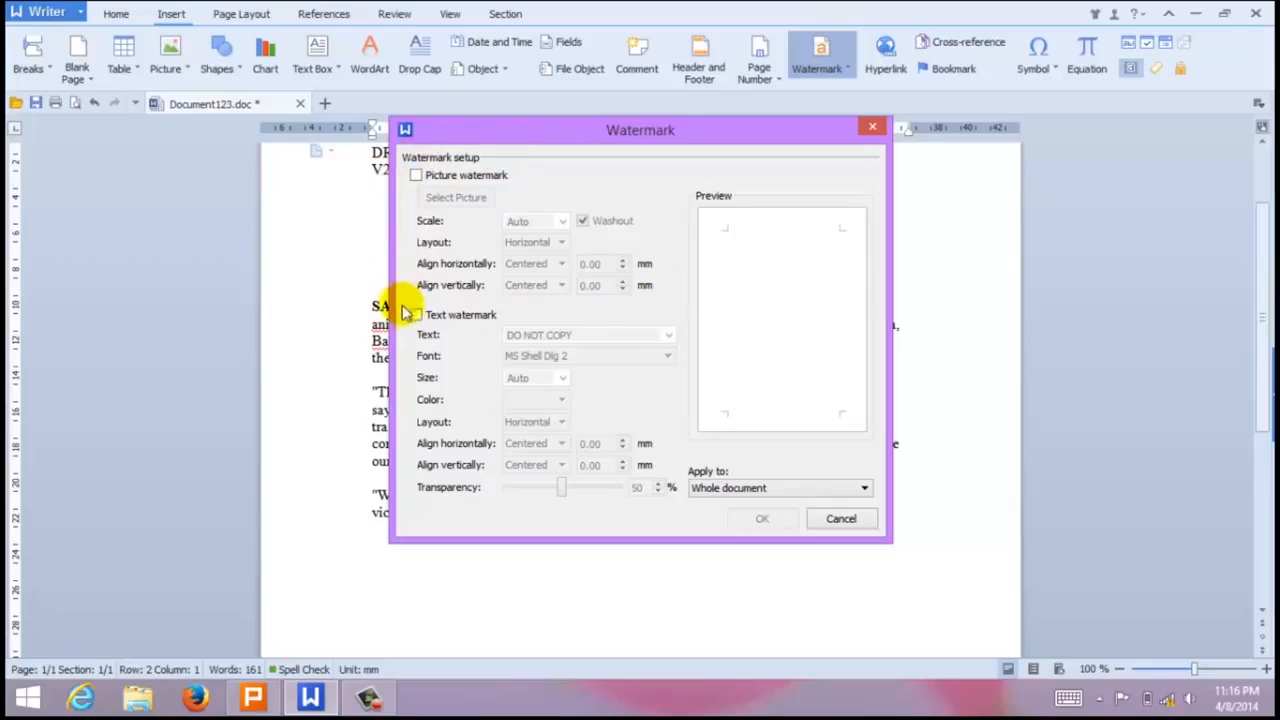
Define a TOP SECRET text watermark: MS Mincho, size 44, red, diagonal, 68% transparency.
{"action": "left_click", "coordinate": [416, 314]}
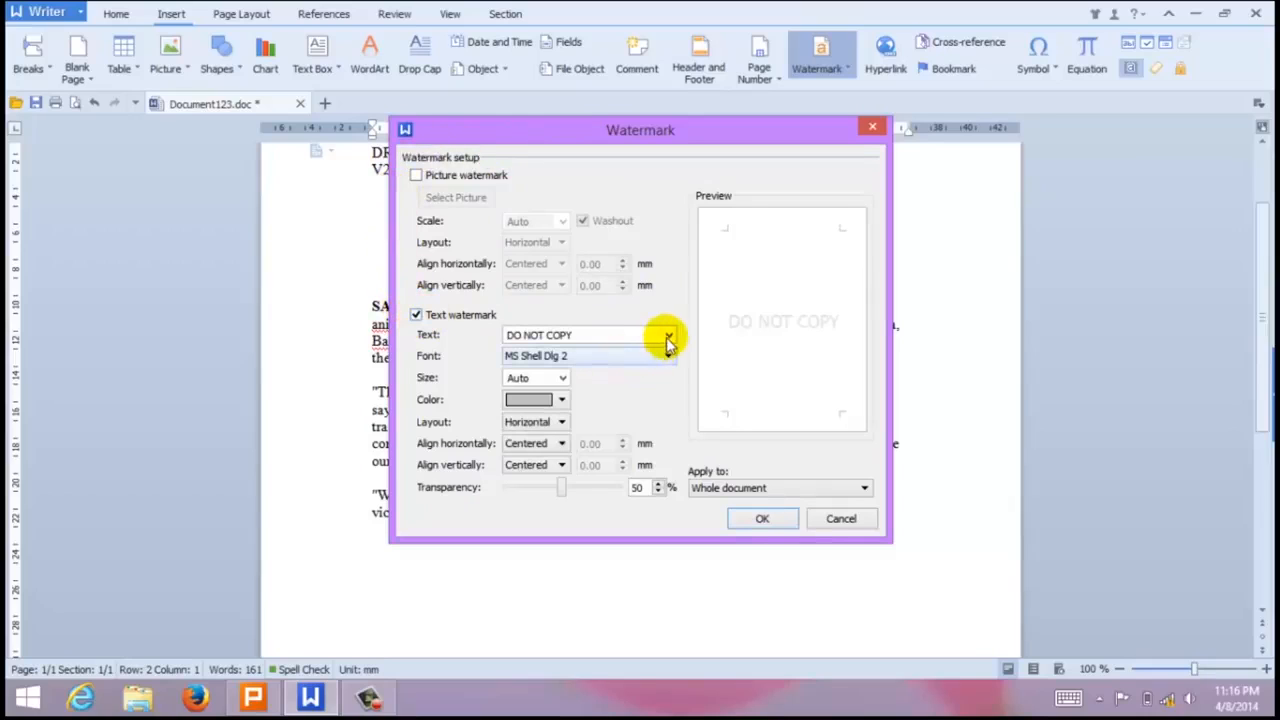
{"action": "left_click", "coordinate": [668, 335]}
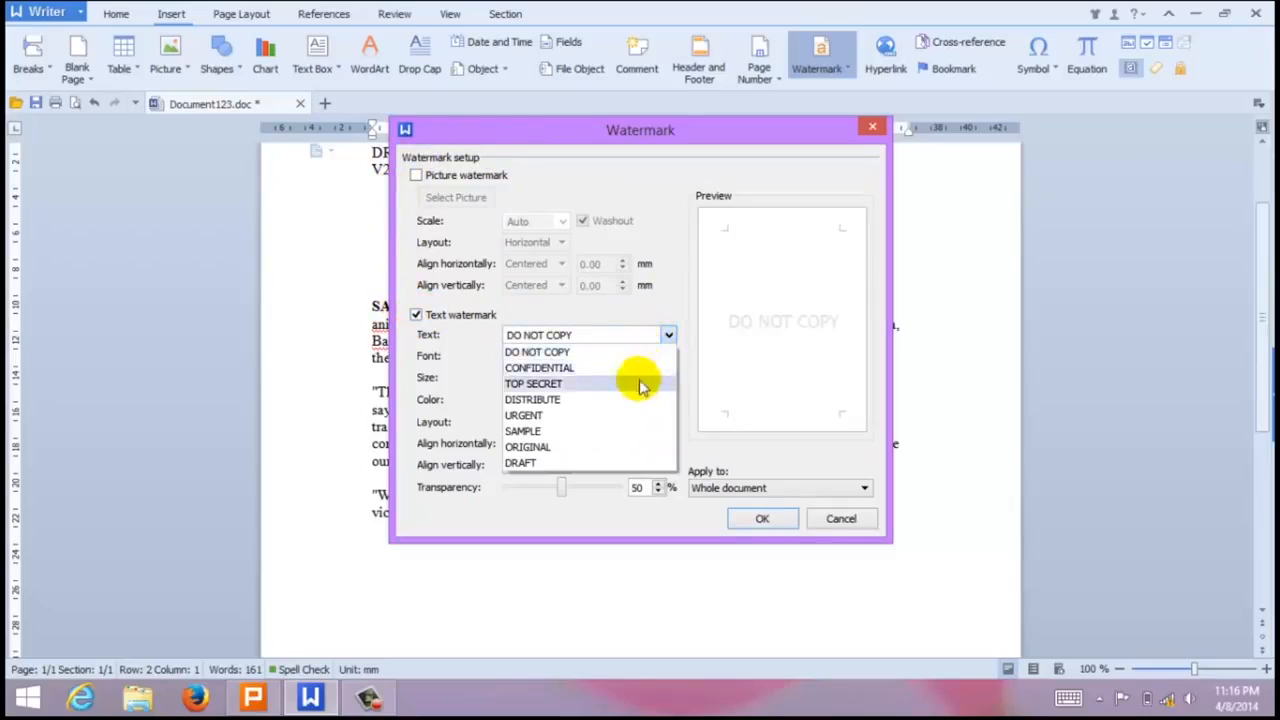
{"action": "left_click", "coordinate": [533, 383]}
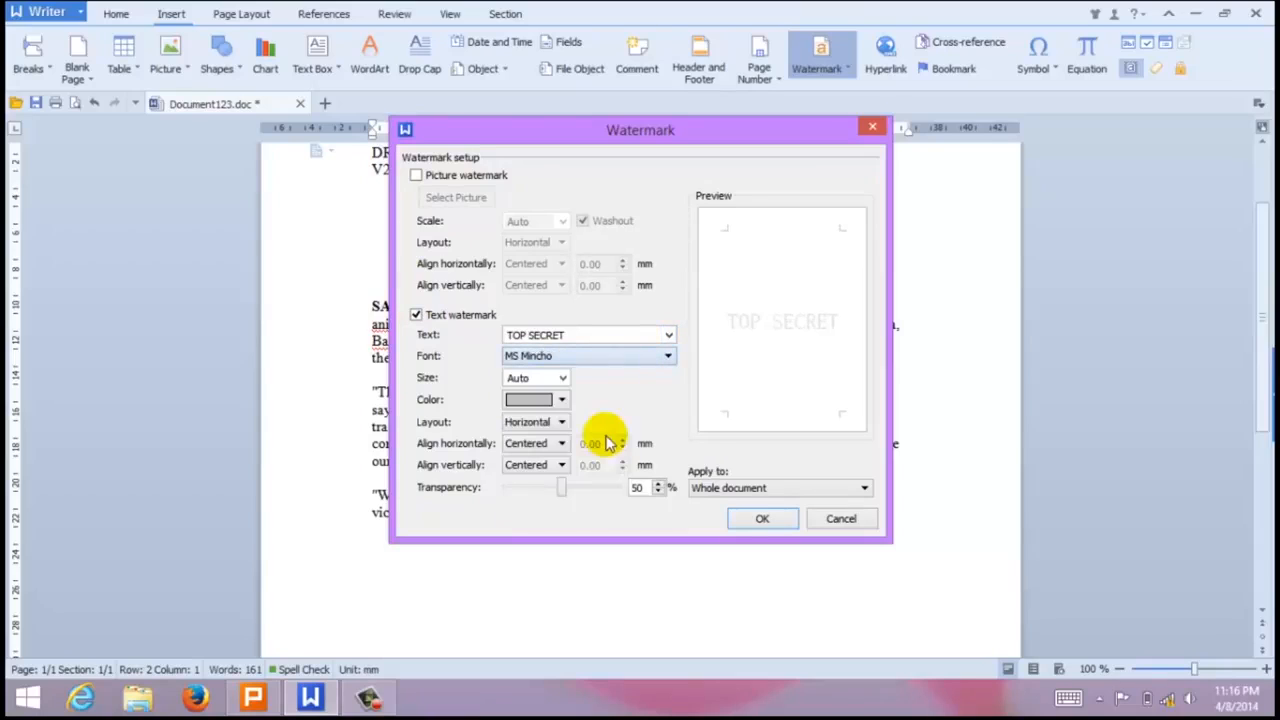
{"action": "left_click", "coordinate": [562, 377]}
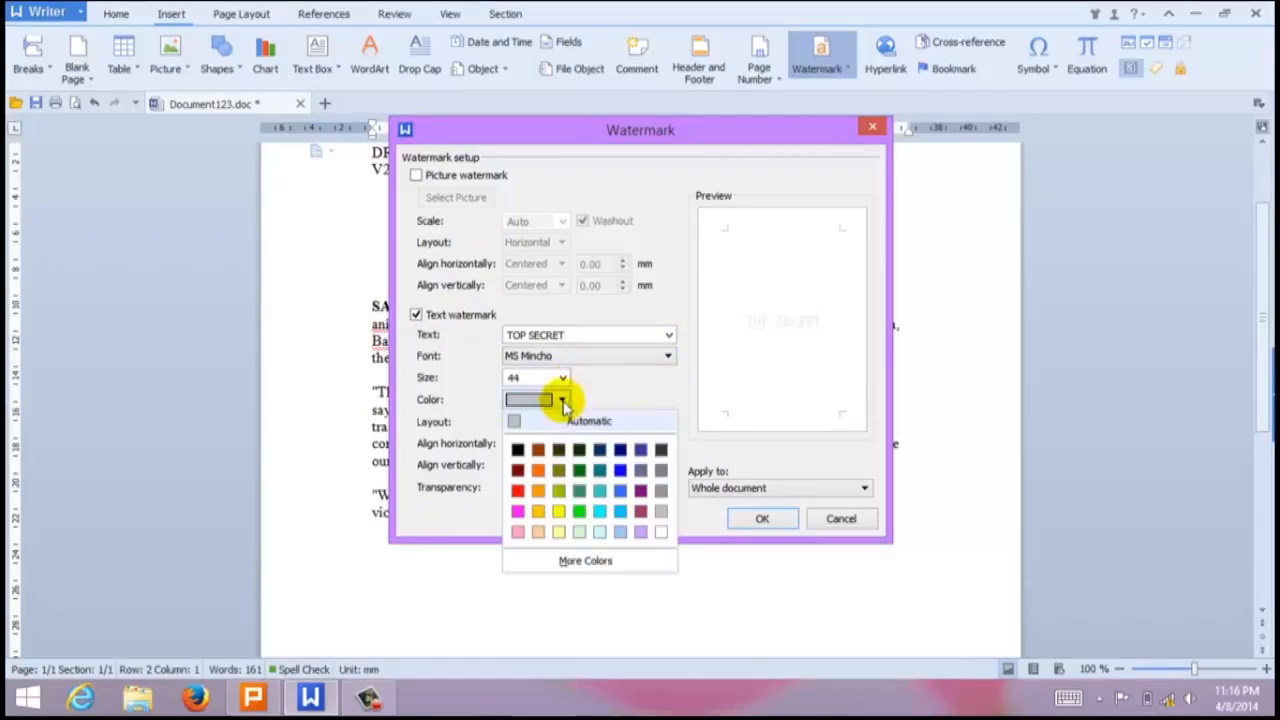
{"action": "left_click", "coordinate": [518, 490]}
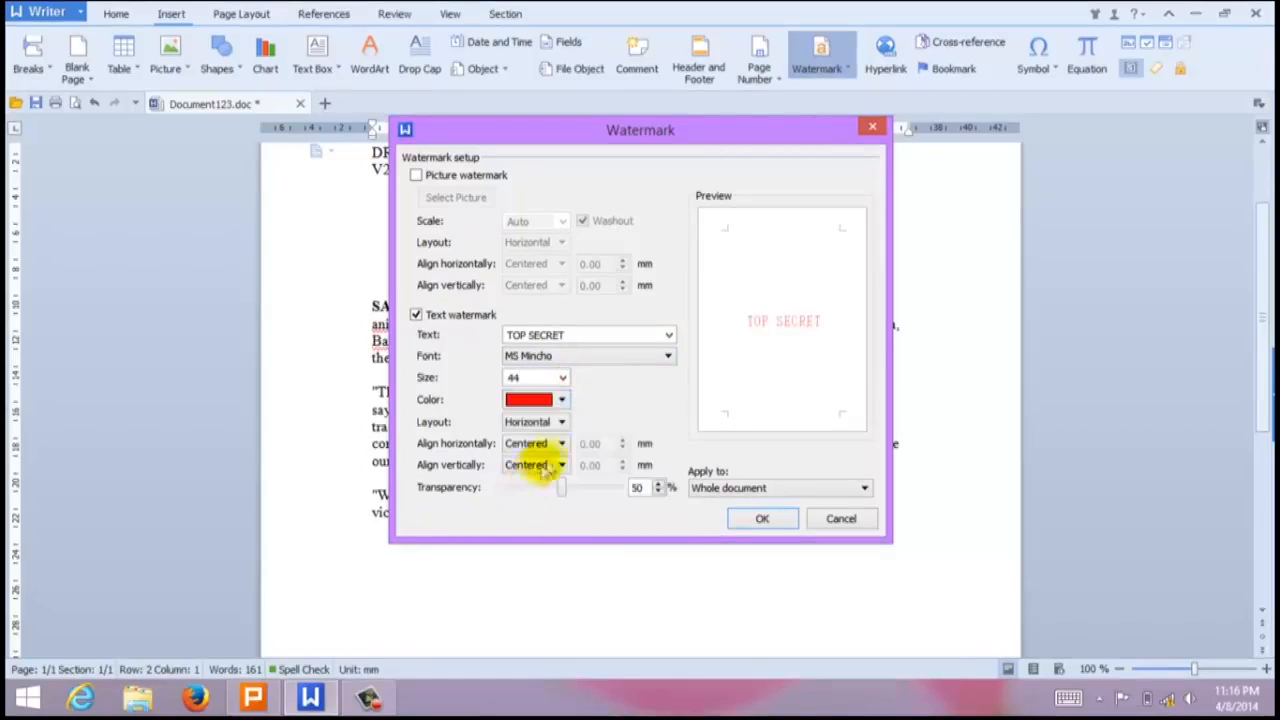
{"action": "left_click", "coordinate": [535, 421]}
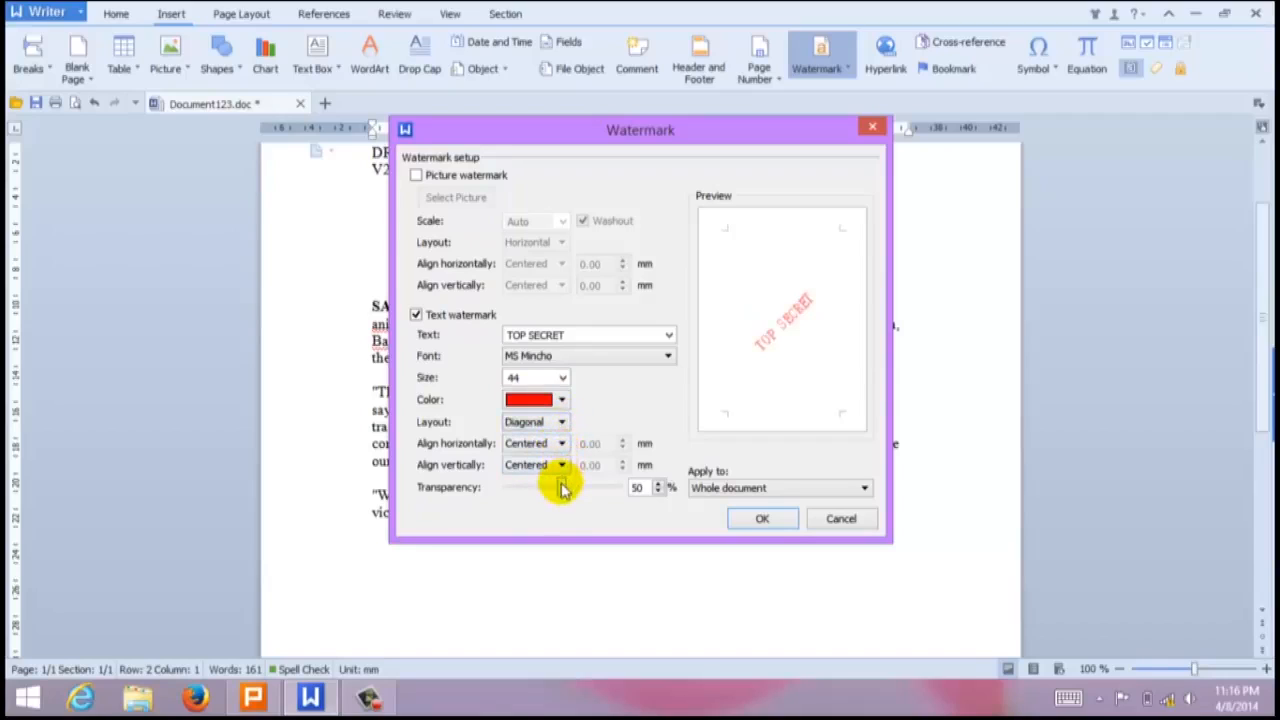
{"action": "left_click_drag", "start_coordinate": [560, 487], "coordinate": [581, 487]}
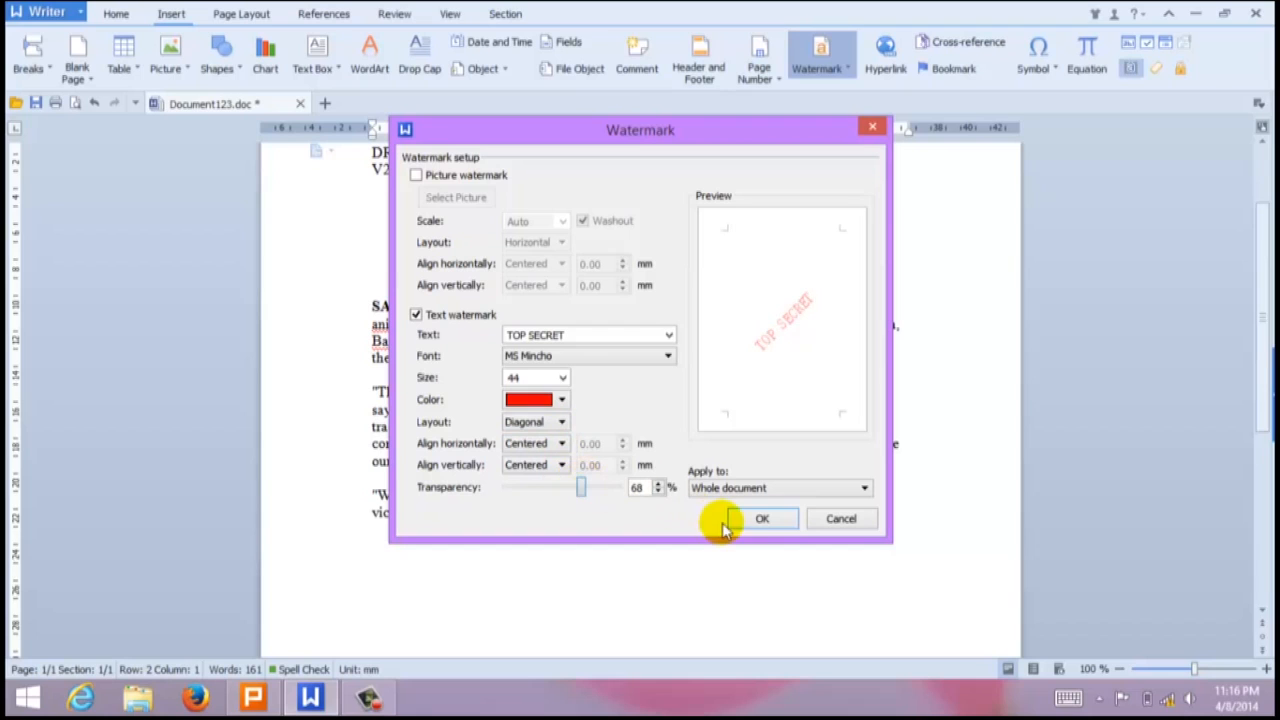
Confirm the watermark and check it appears as a custom preset in the gallery.
{"action": "left_click", "coordinate": [762, 518]}
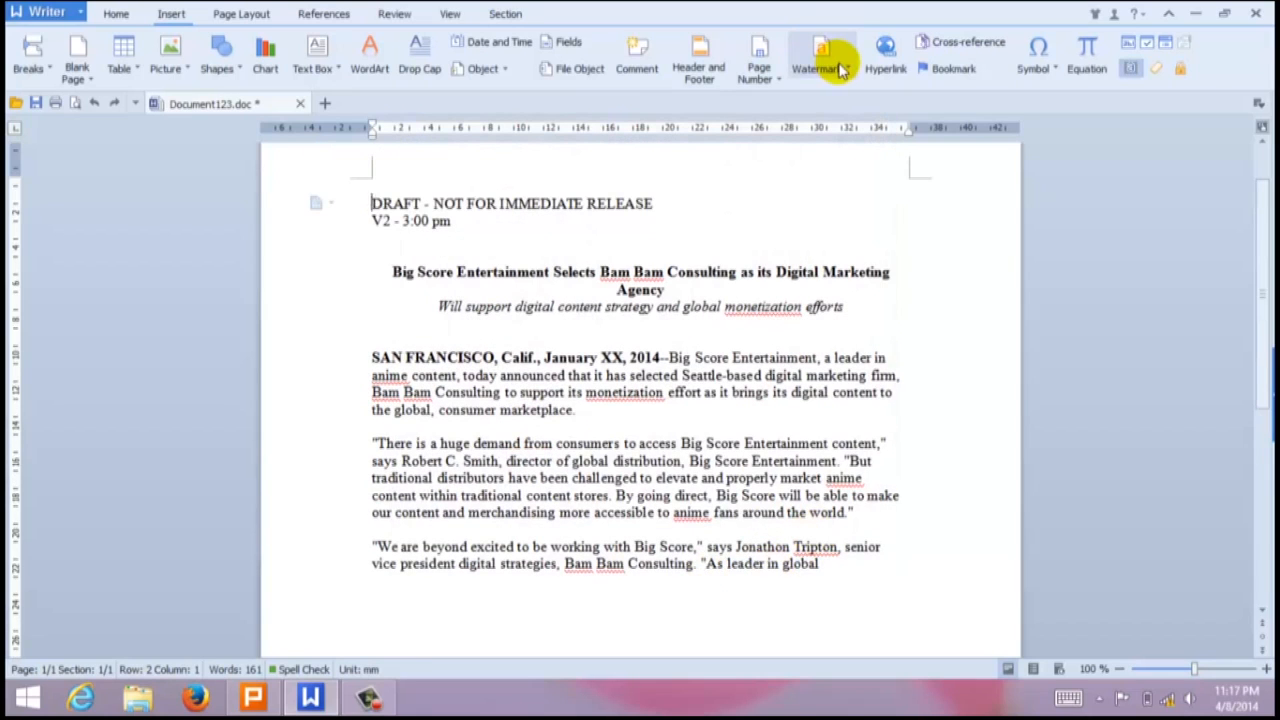
{"action": "left_click", "coordinate": [821, 55]}
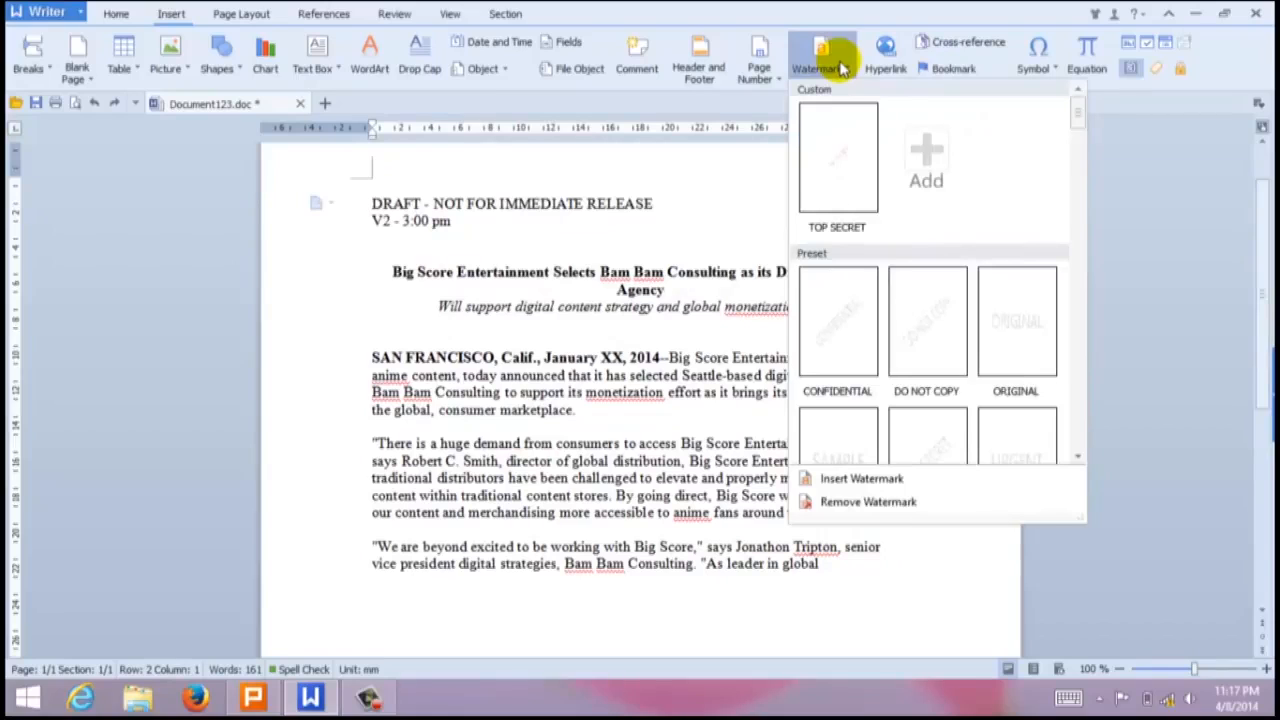